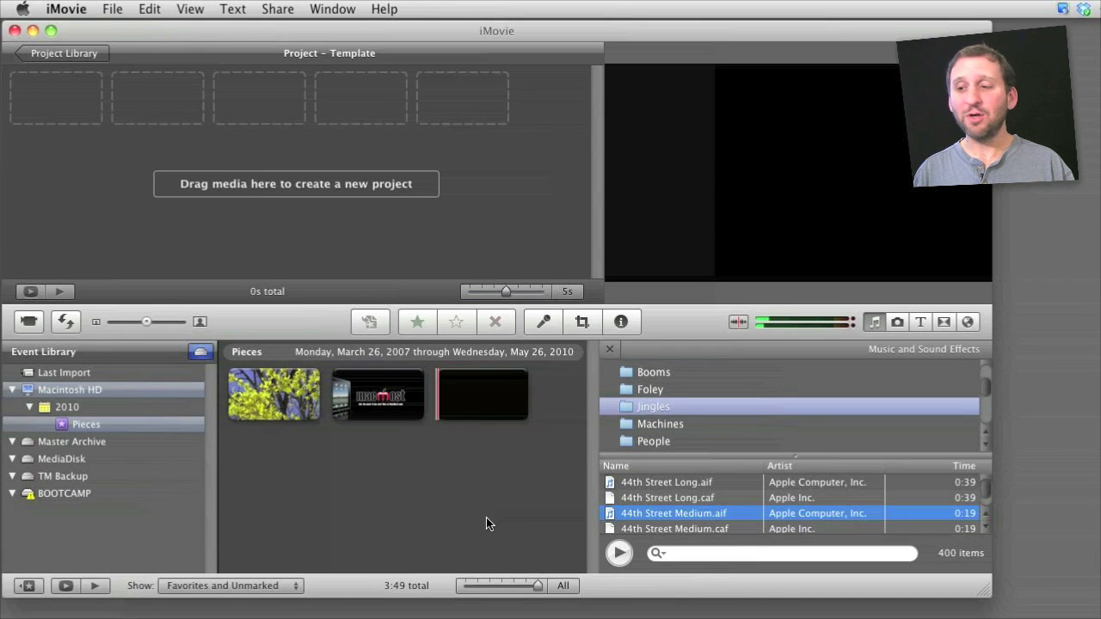
mouse_move(397, 470)
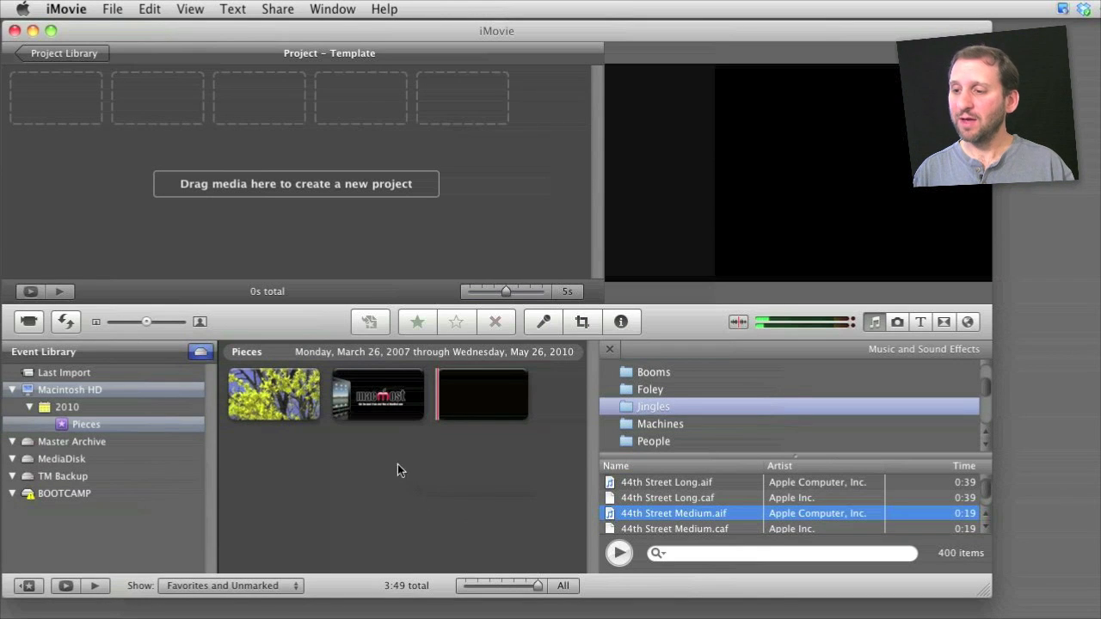
mouse_move(377, 396)
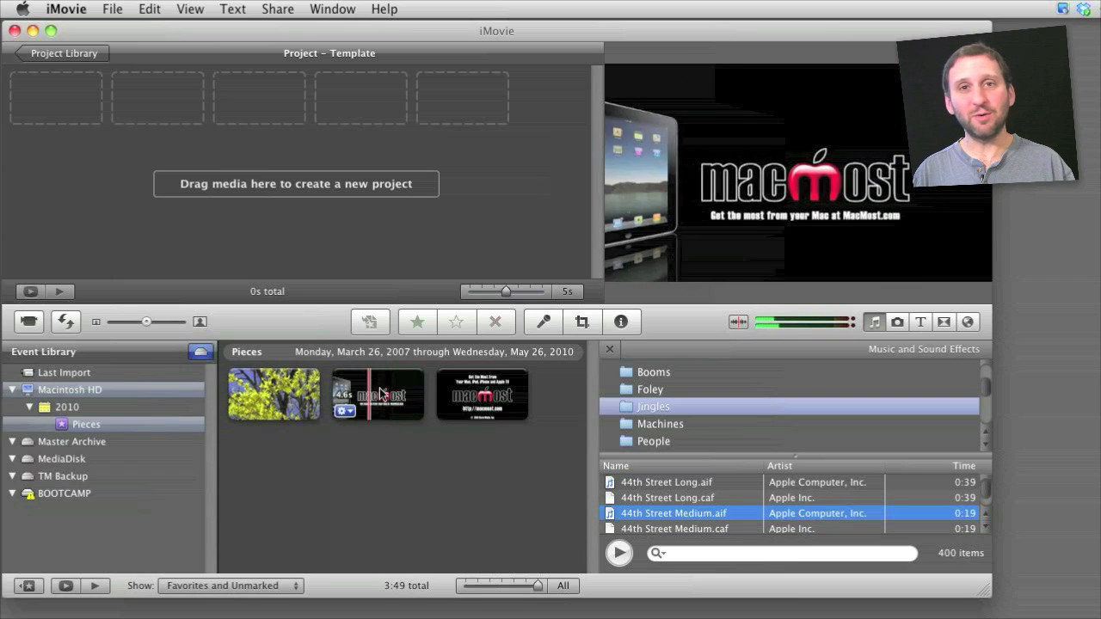
Step: Add the opening MacMost clip from the Pieces event as the Template project's first clip
click(378, 394)
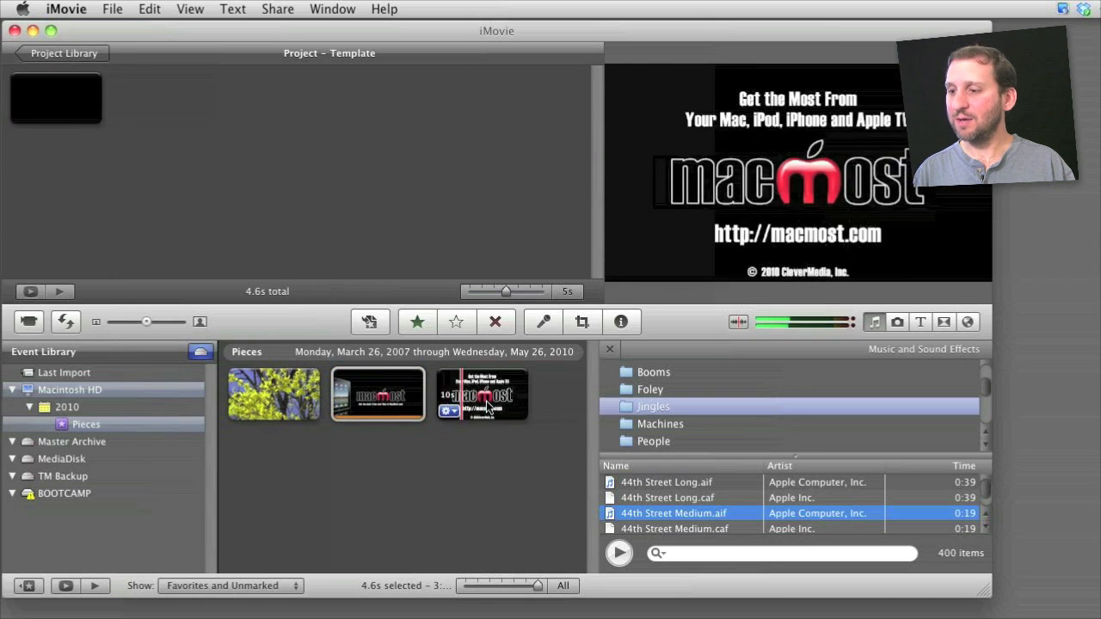
Step: Drag the closing MacMost clip after the opening one and shrink the clip thumbnails
click(480, 394)
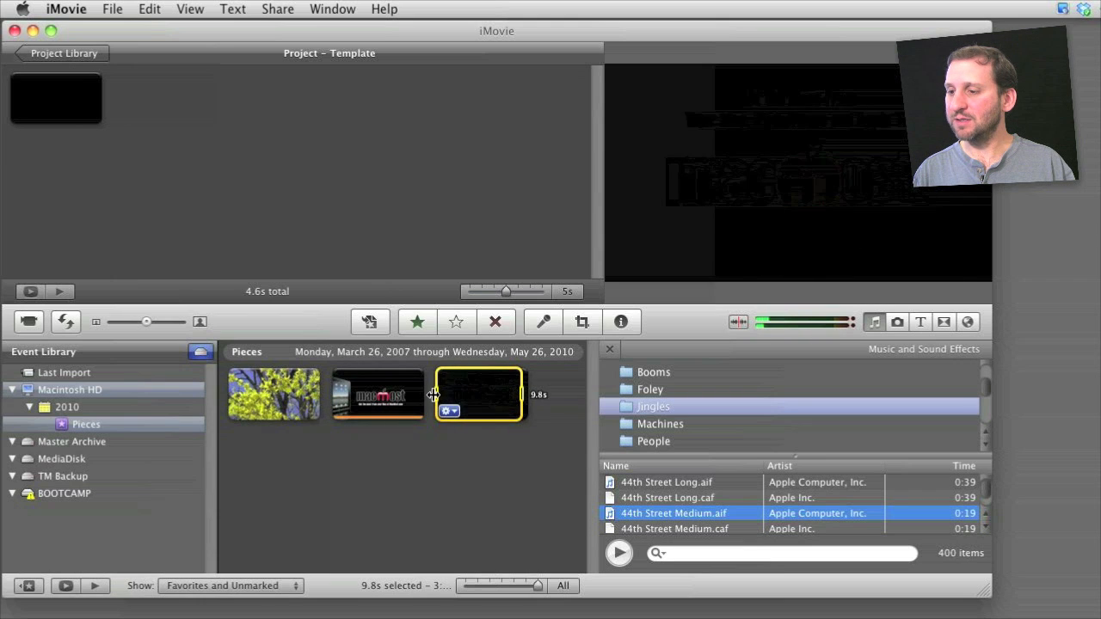
drag(478, 394, 221, 121)
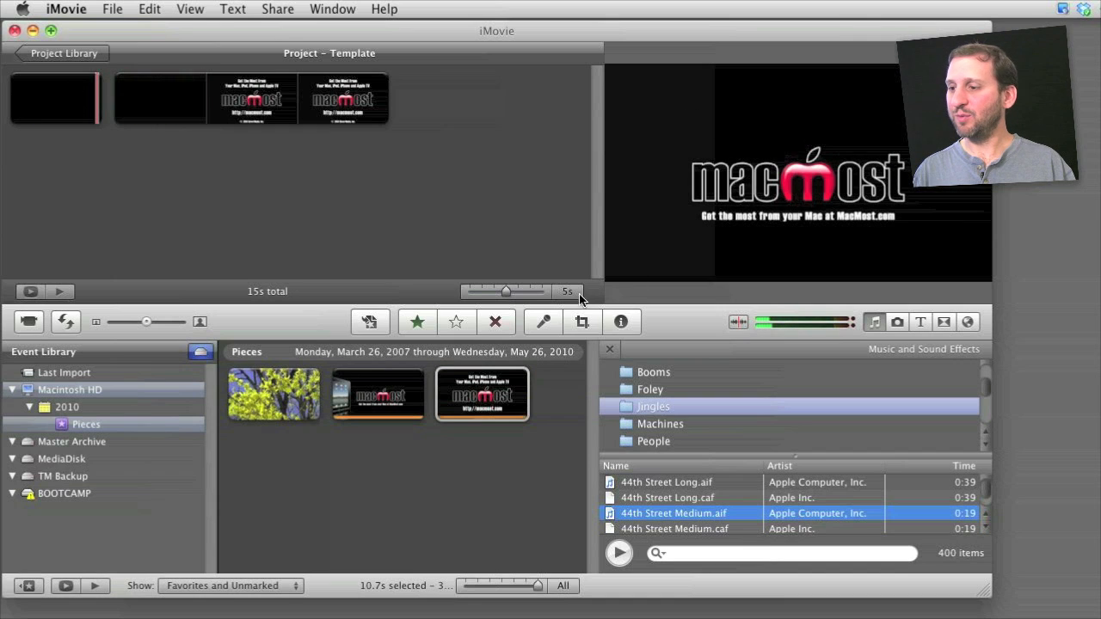
drag(506, 293, 542, 292)
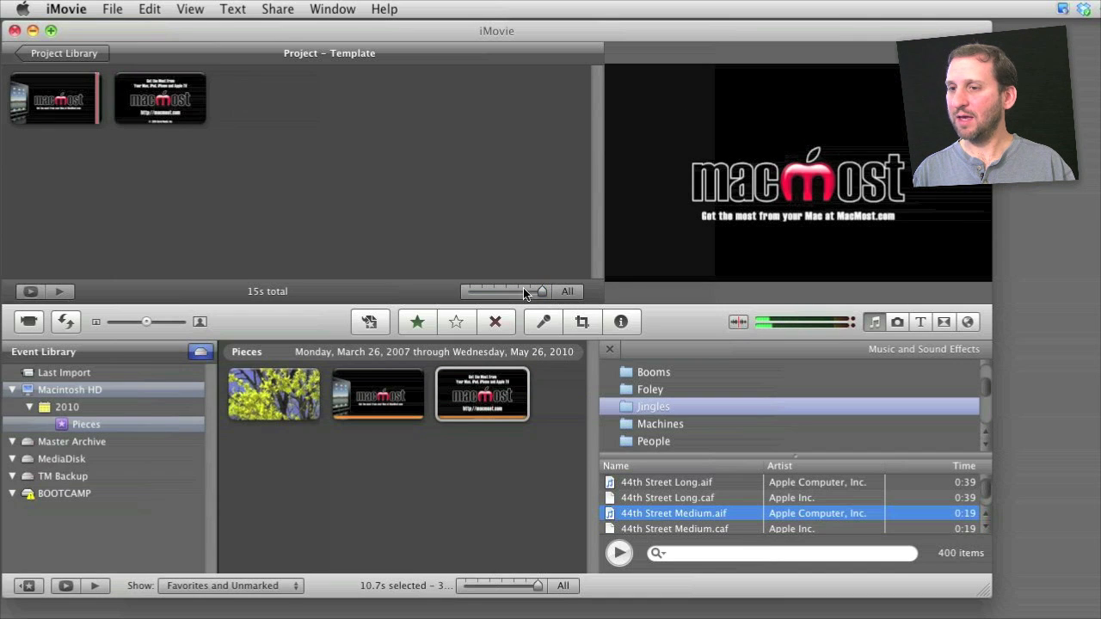
click(55, 98)
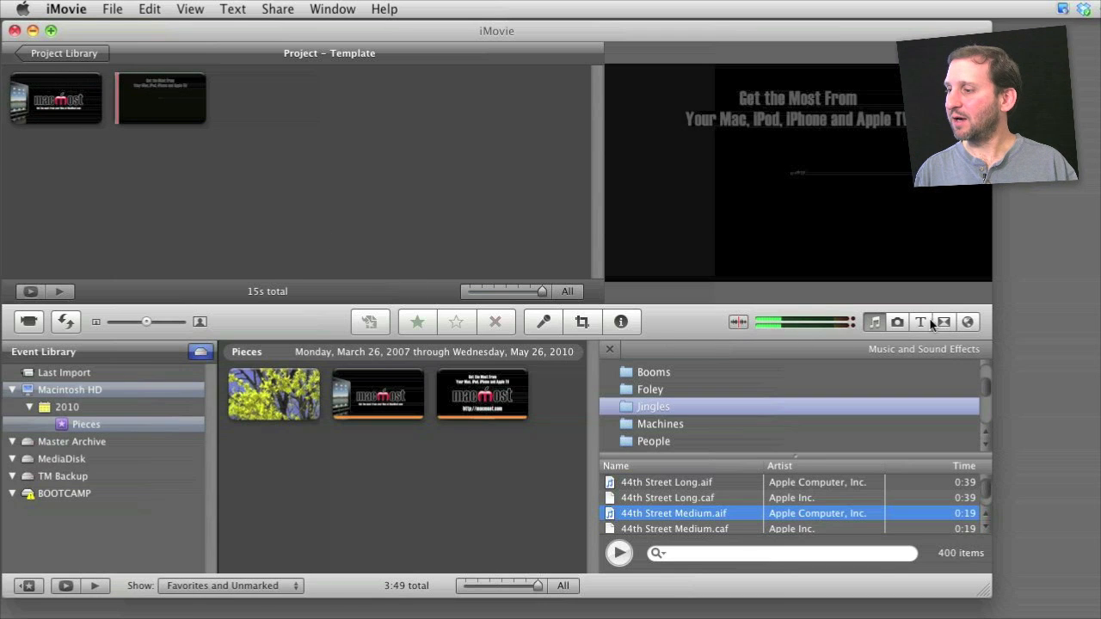
Step: Add a shortened black-background name title at the project start with a transition into the MacMost clip
click(920, 322)
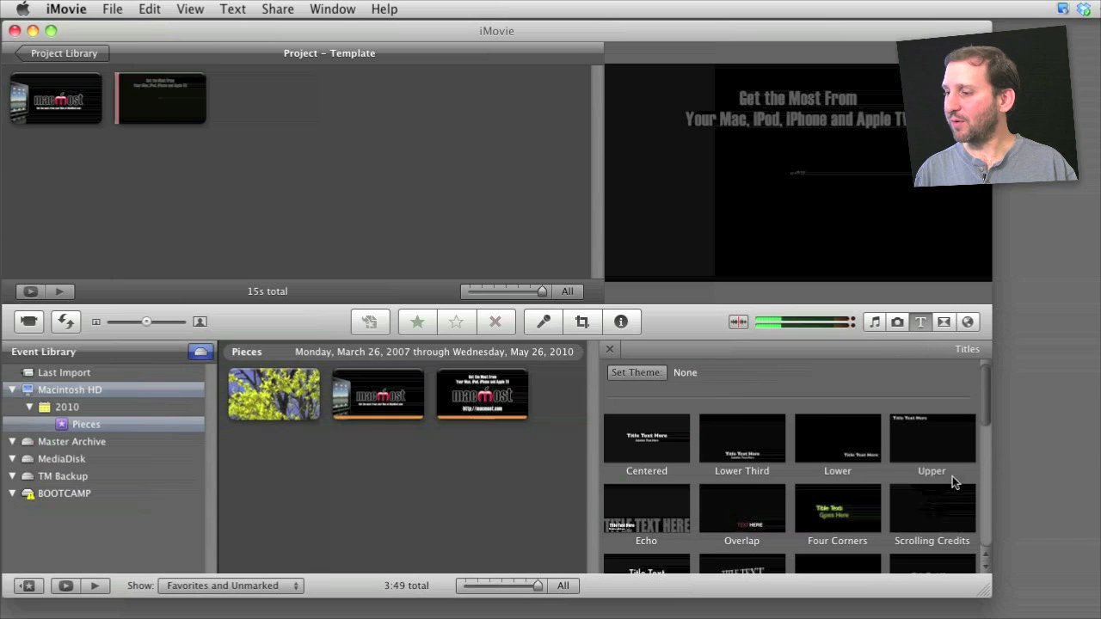
mouse_move(838, 451)
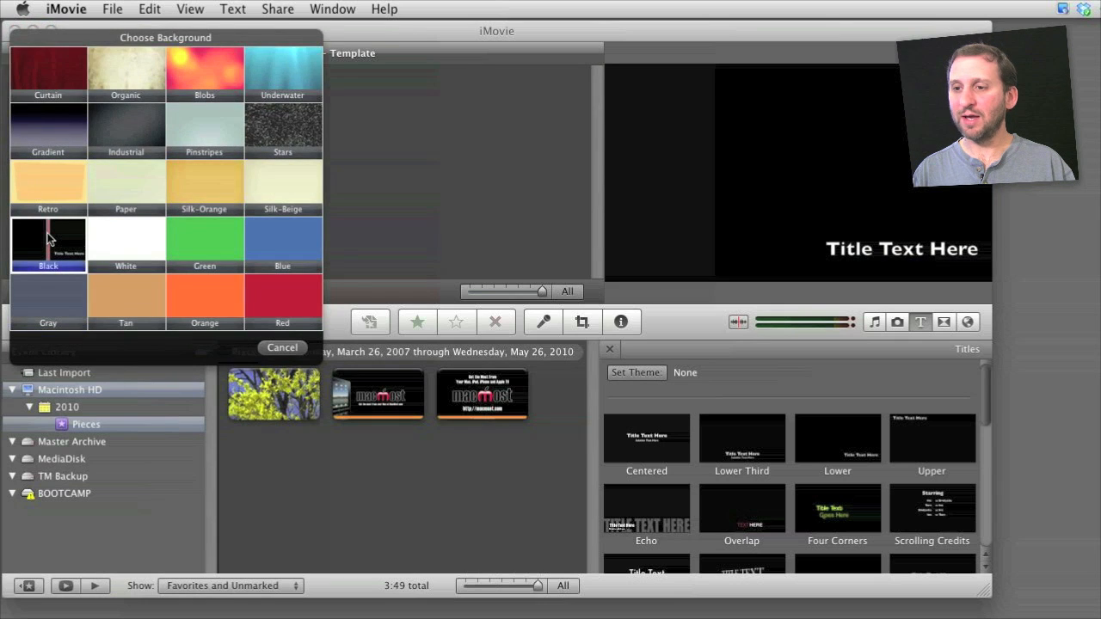
click(48, 244)
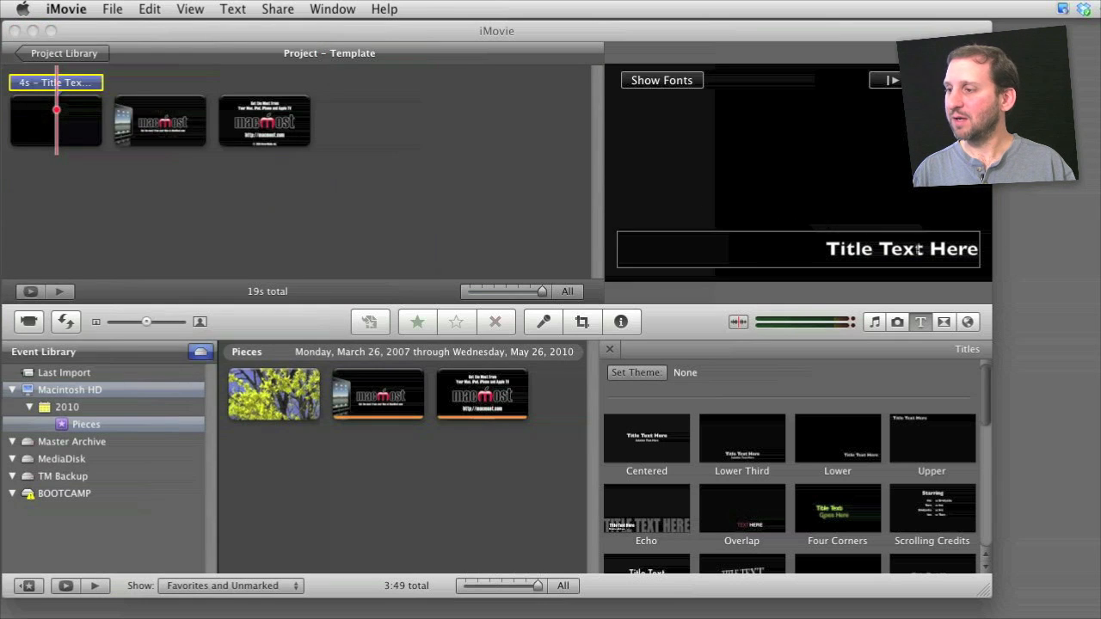
text(Gary)
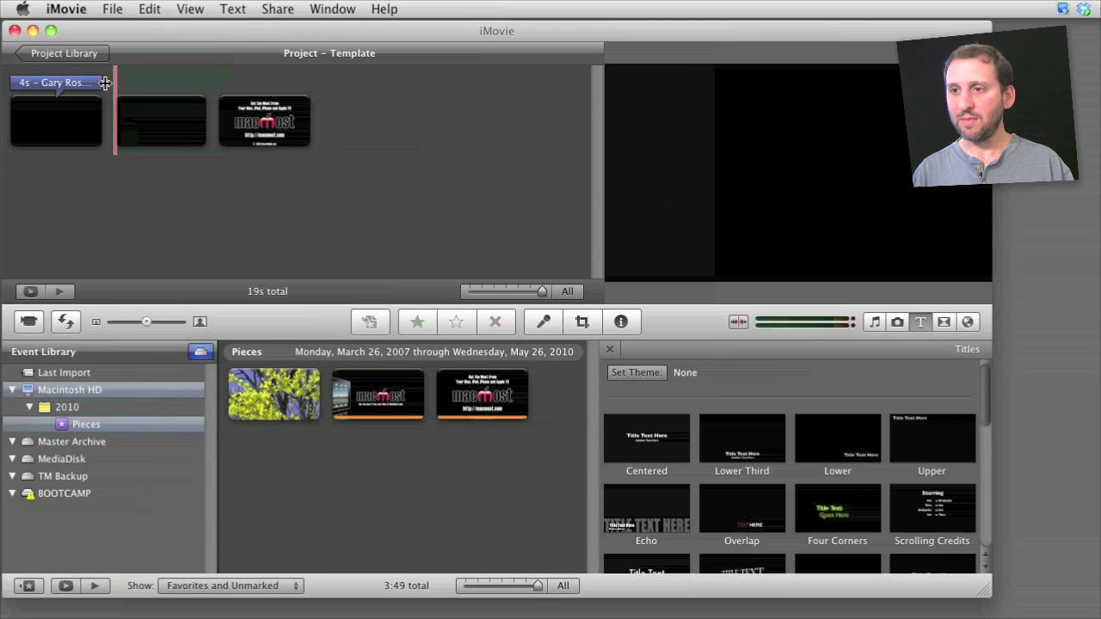
click(942, 322)
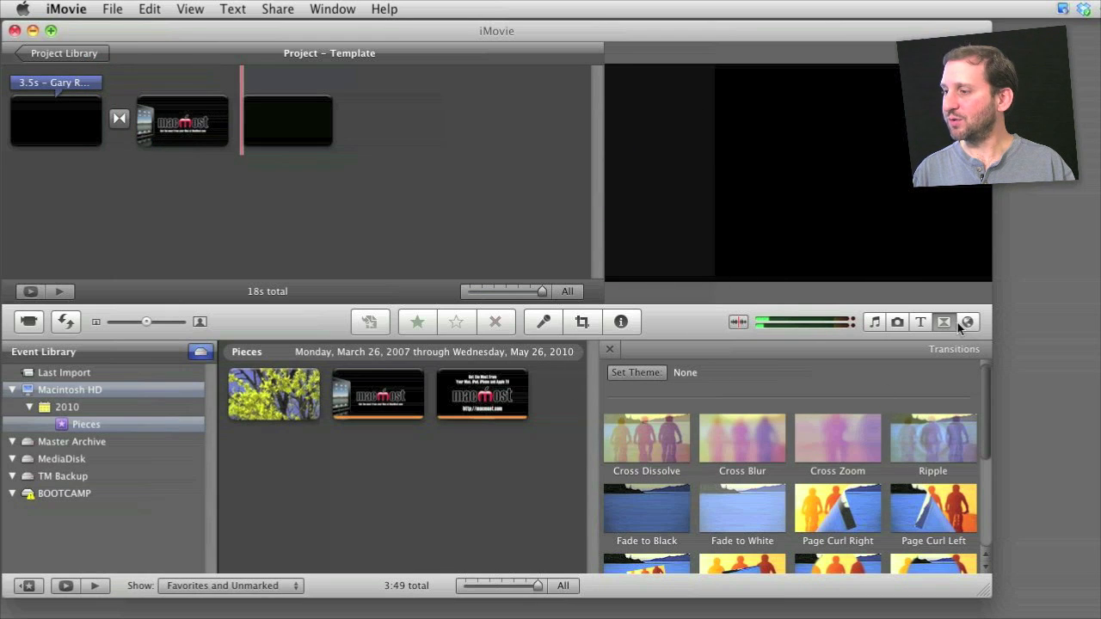
Step: Preview the Template project and return to the Project Library listing it
click(179, 120)
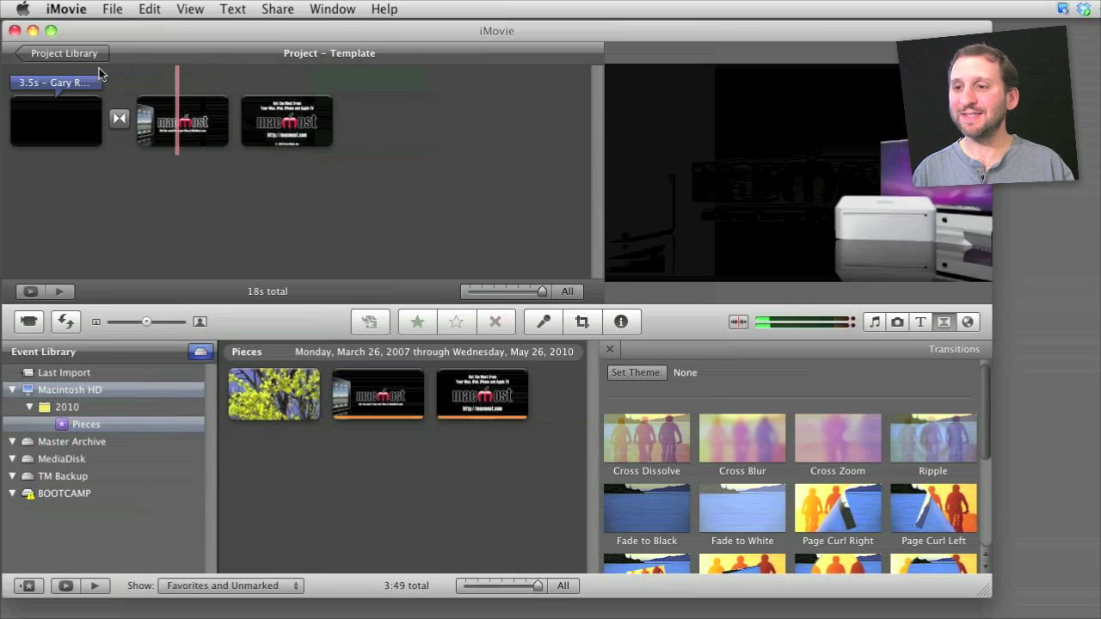
click(64, 52)
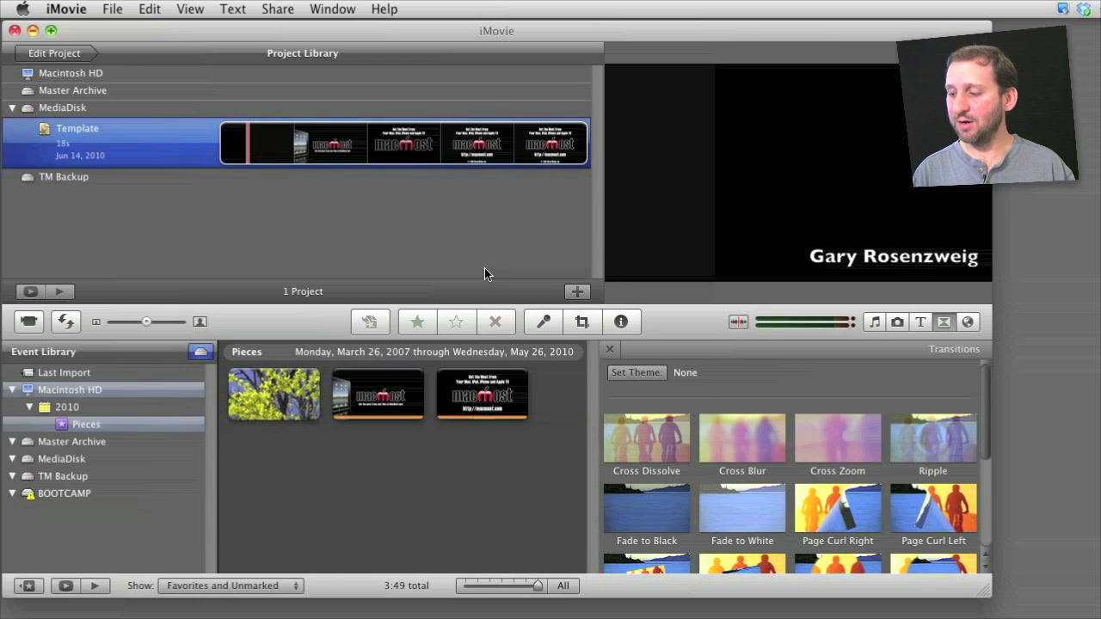
Step: Duplicate Template via File > Duplicate Project, rename the copy 'My Episode' and open it for editing
click(112, 8)
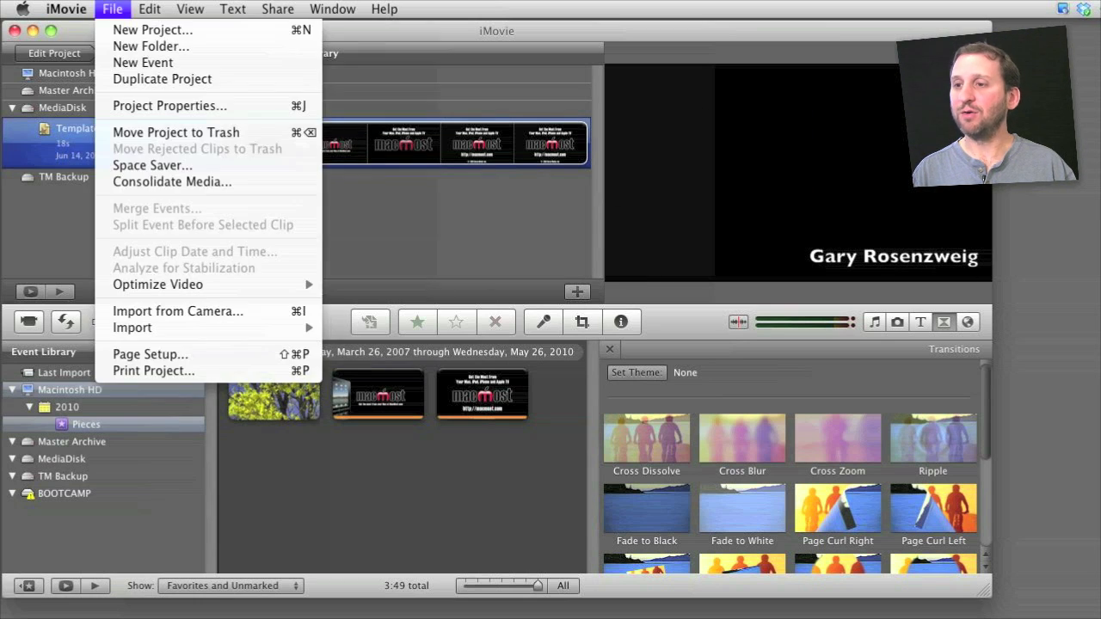
key(Escape)
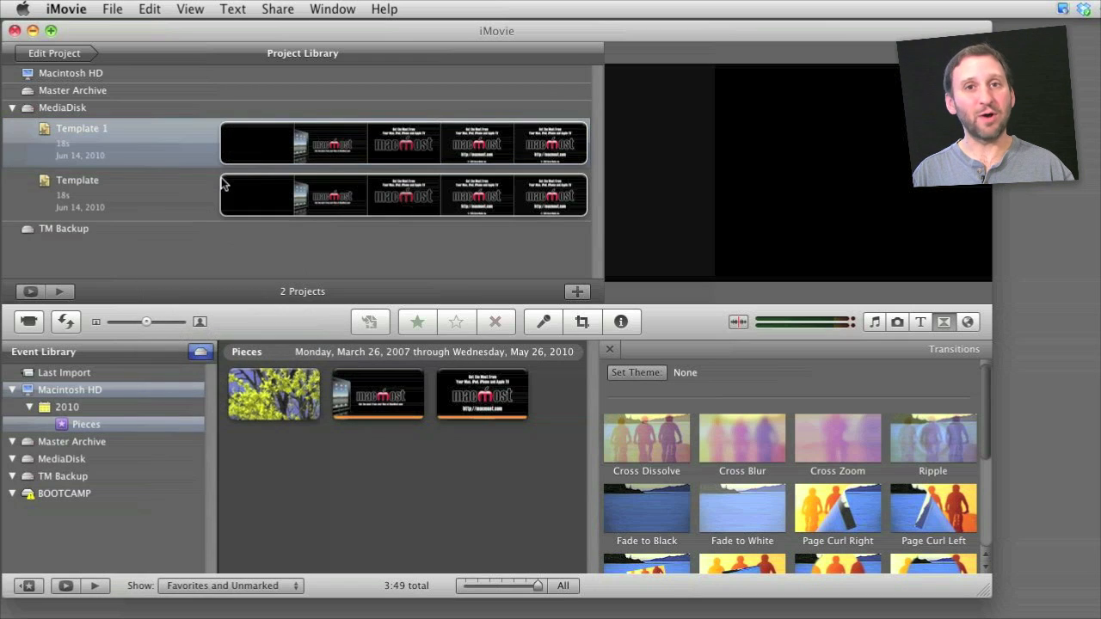
double_click(83, 127)
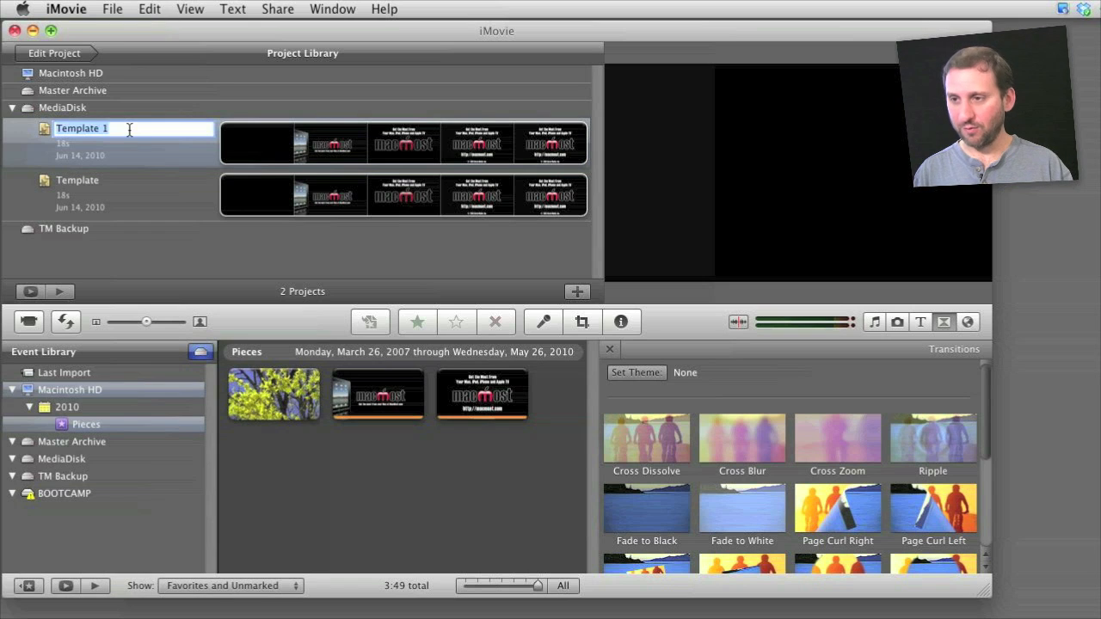
text(My E)
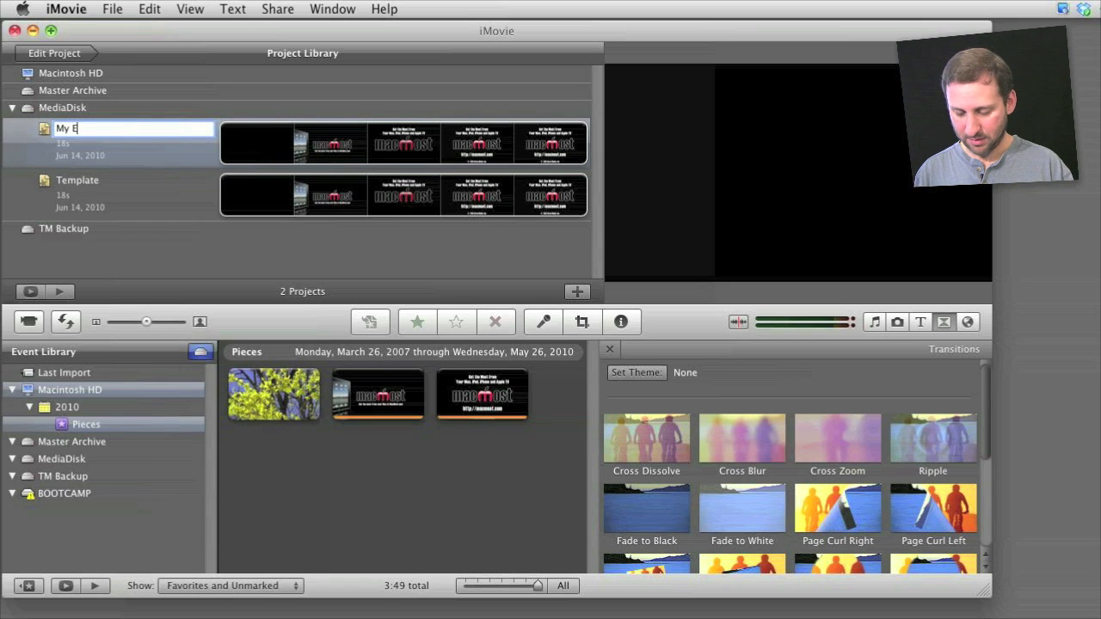
text(pisode)
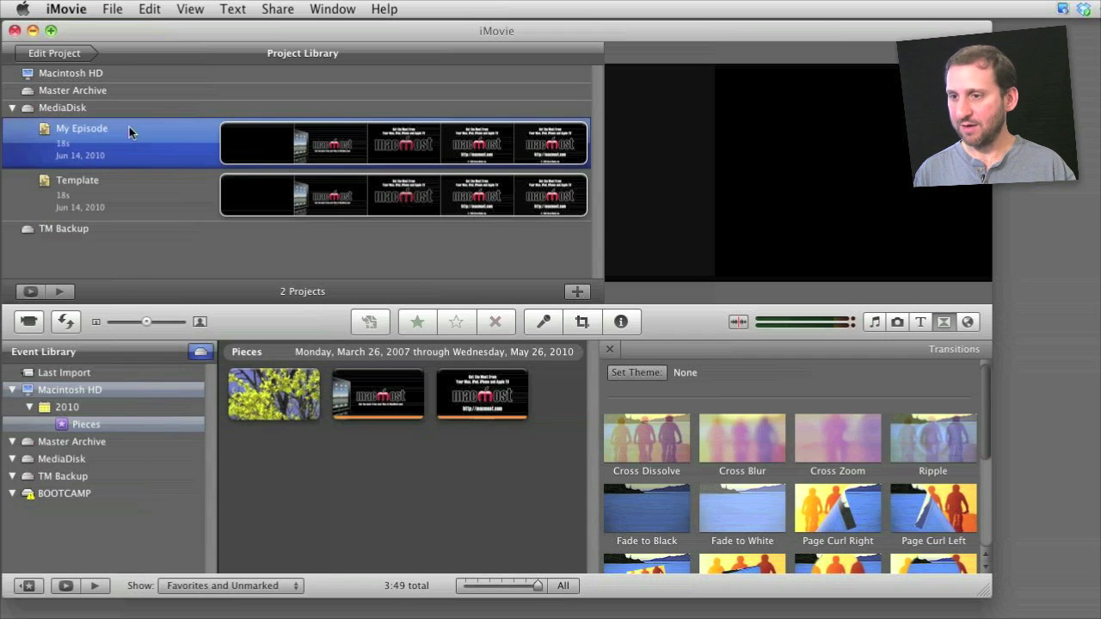
double_click(83, 141)
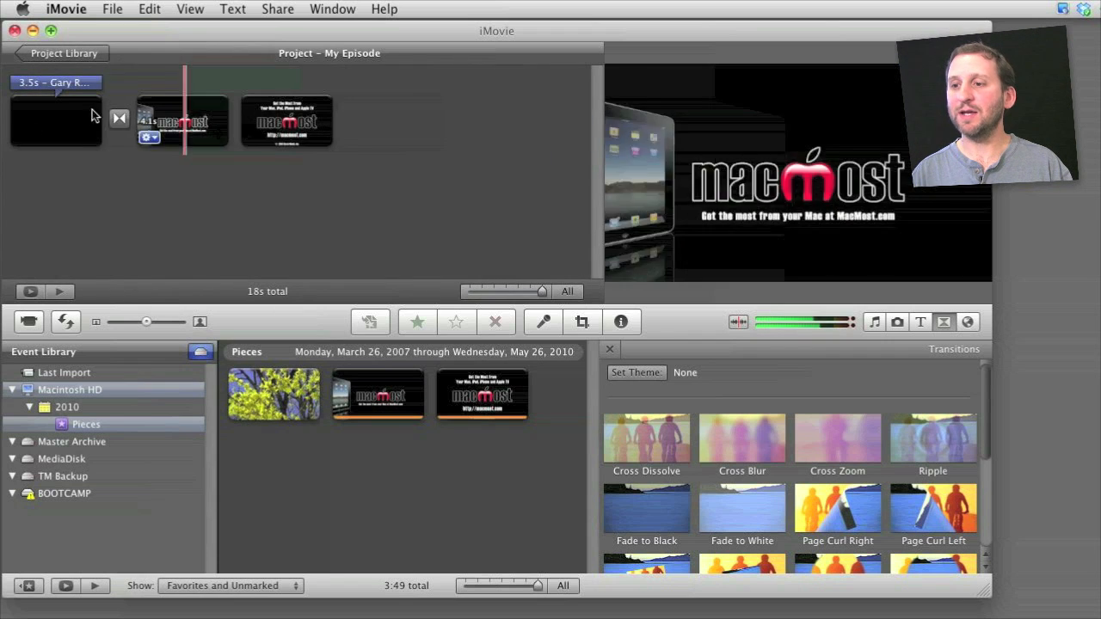
Step: Replace My Episode's blank placeholder with a Pieces clip, then reopen the Template project
click(55, 121)
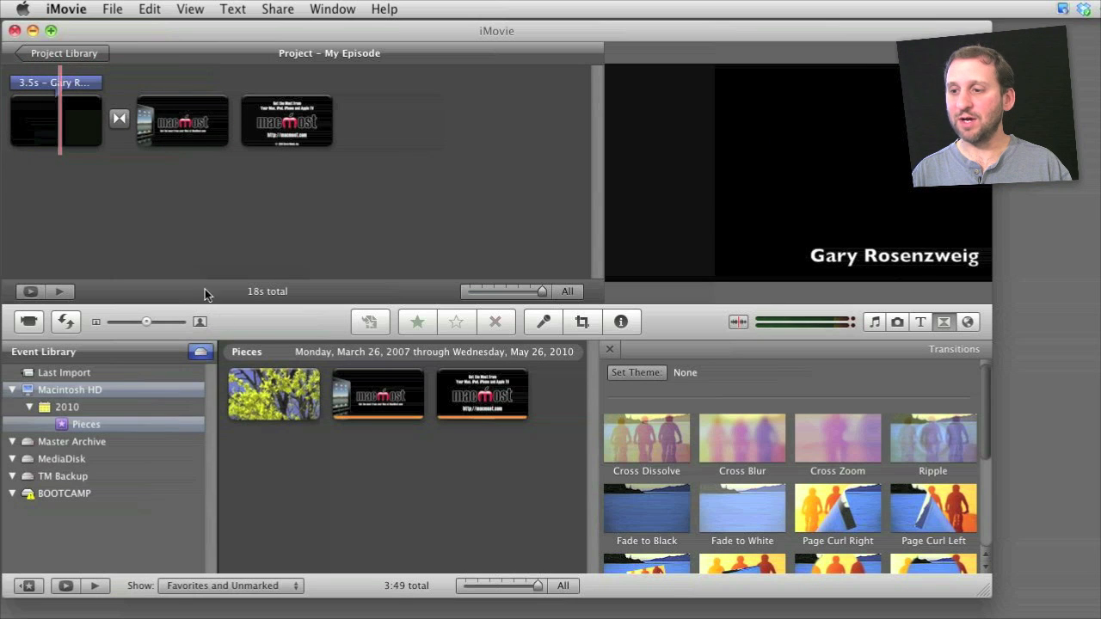
click(274, 394)
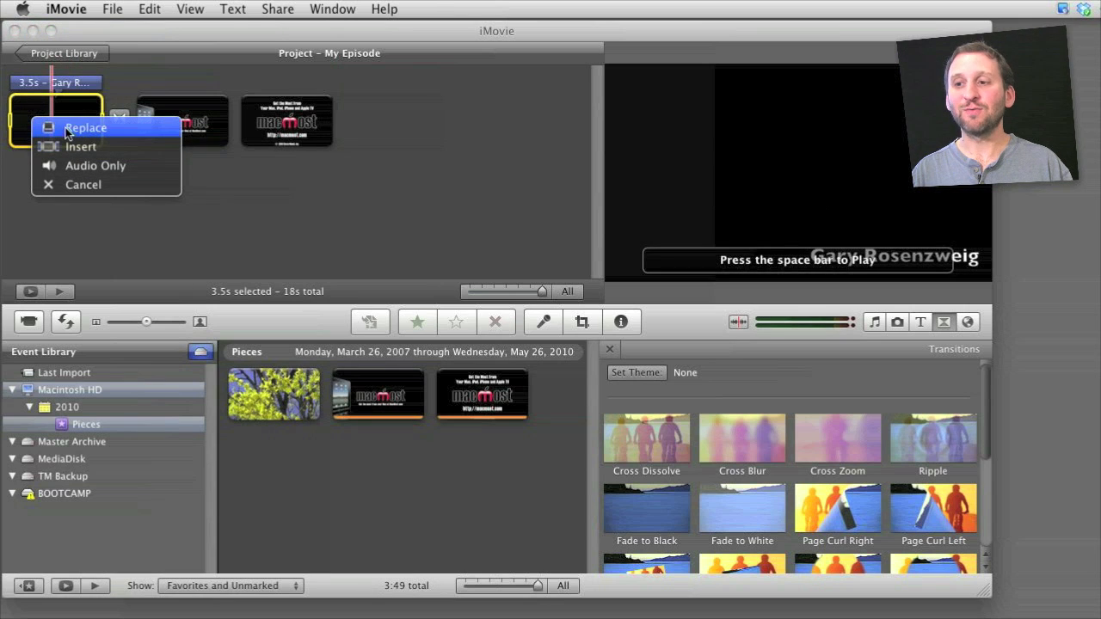
click(84, 127)
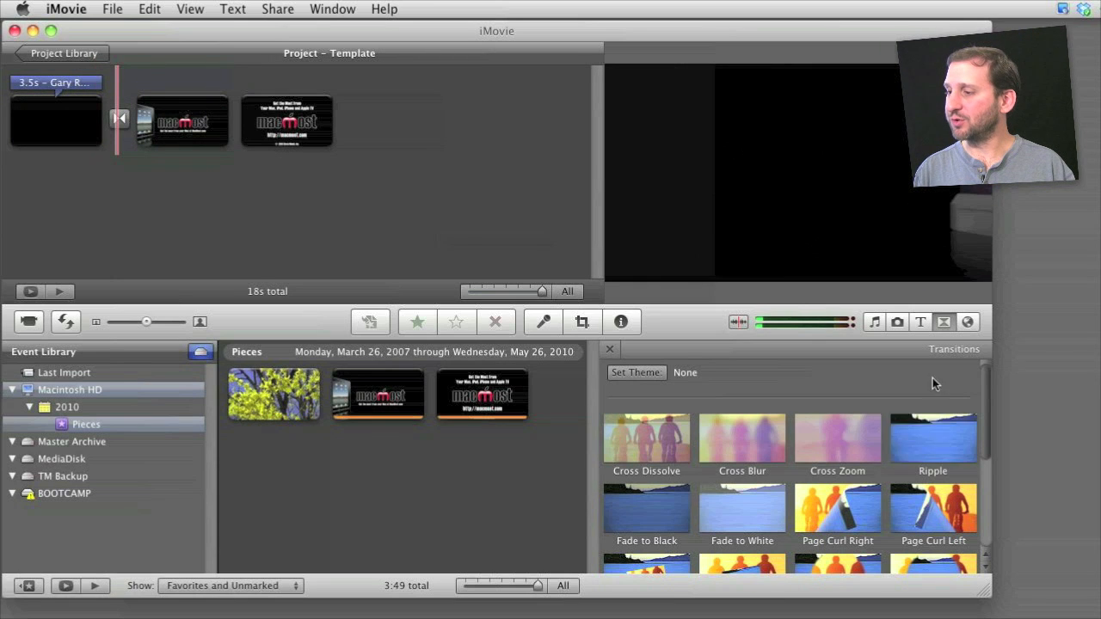
Step: Insert a 4-second blank black placeholder between the two MacMost clips via a removed title
click(919, 321)
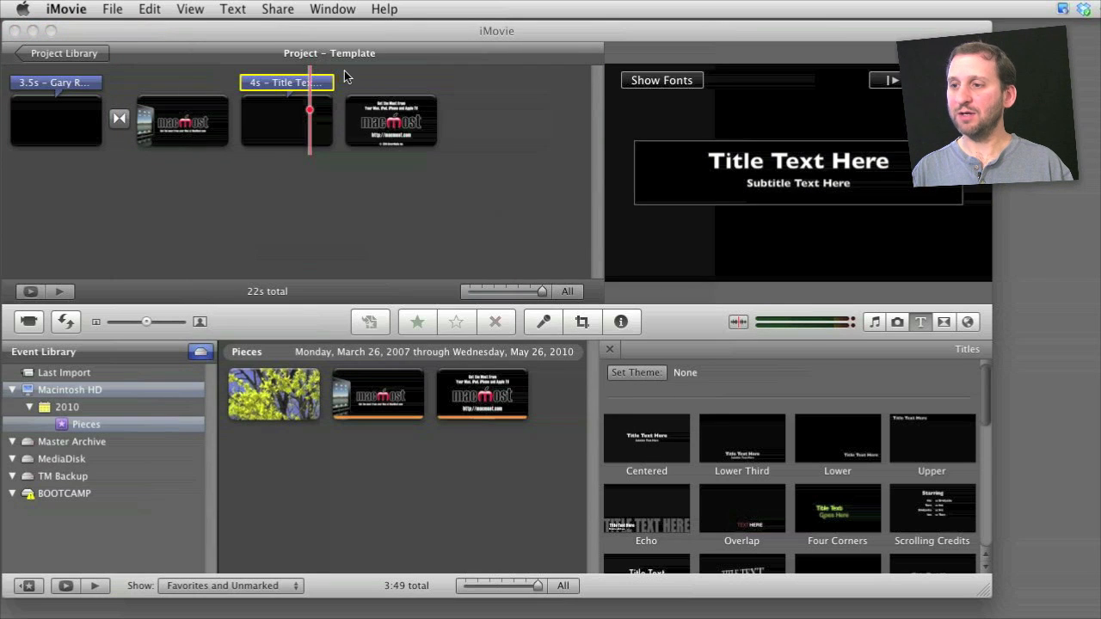
click(293, 77)
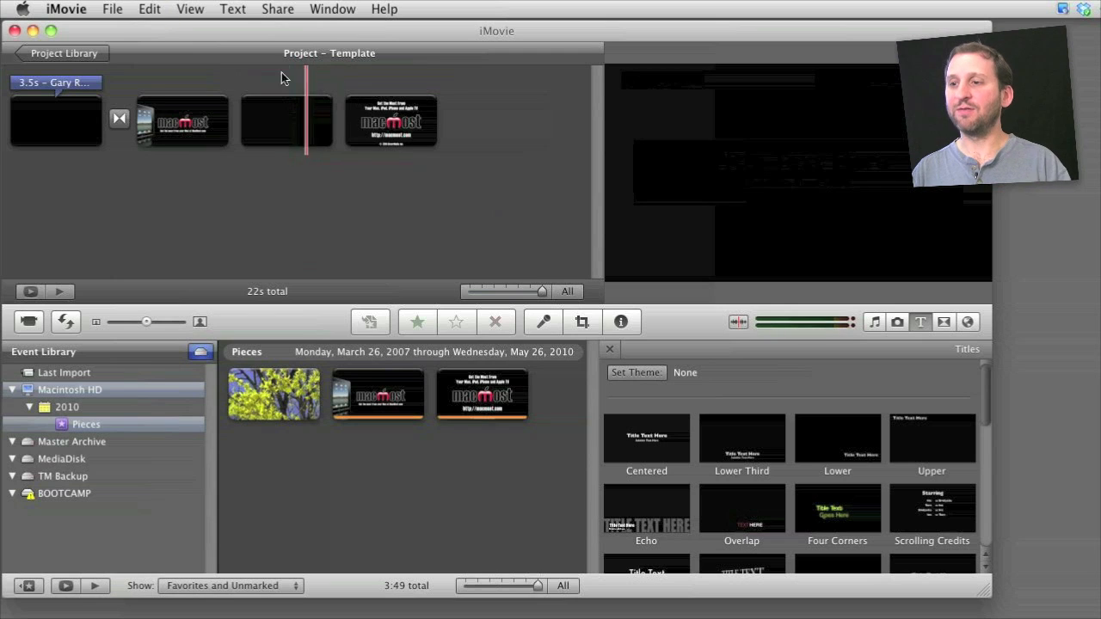
click(286, 120)
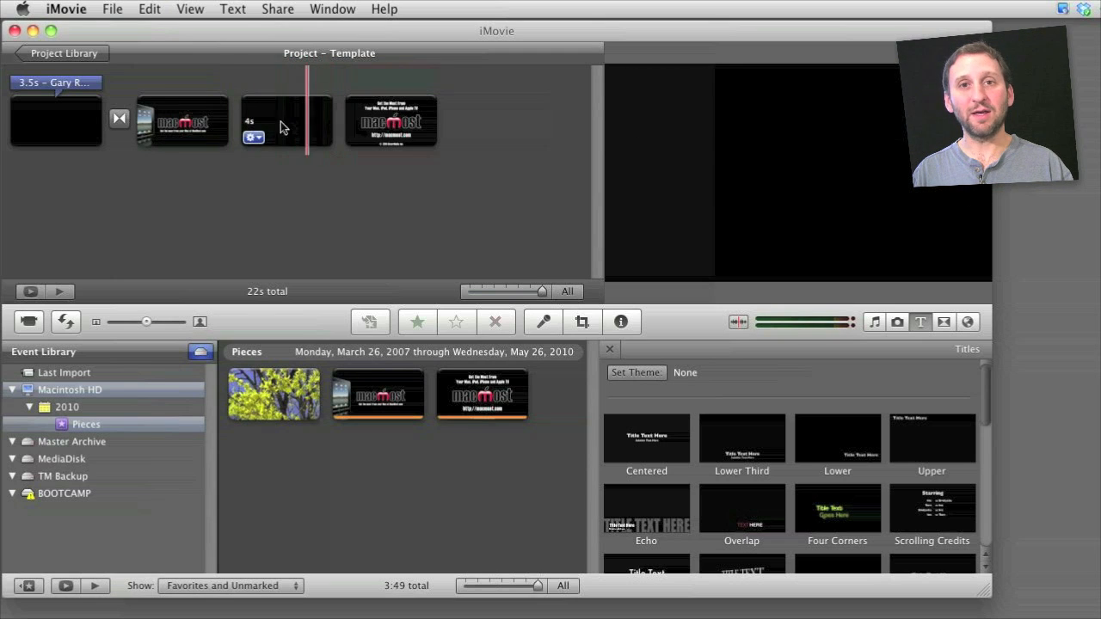